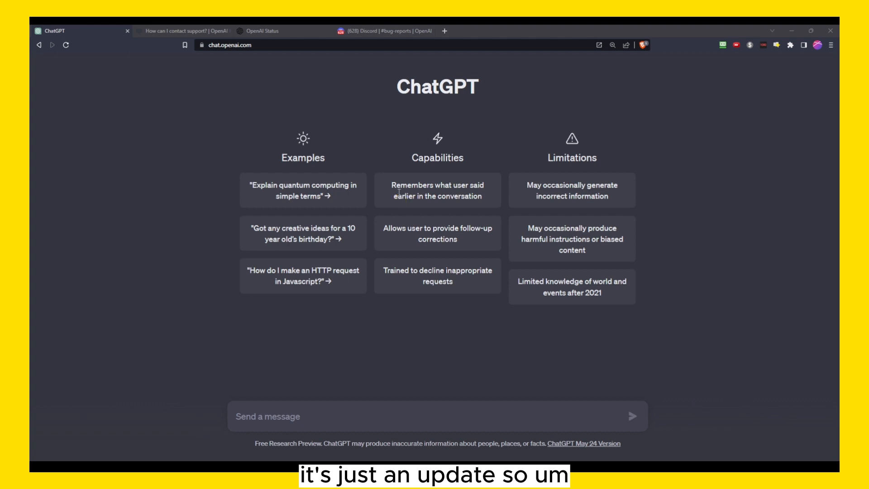
# Reload the ChatGPT tab and confirm the page stays completely blank.
pyautogui.click(183, 31)
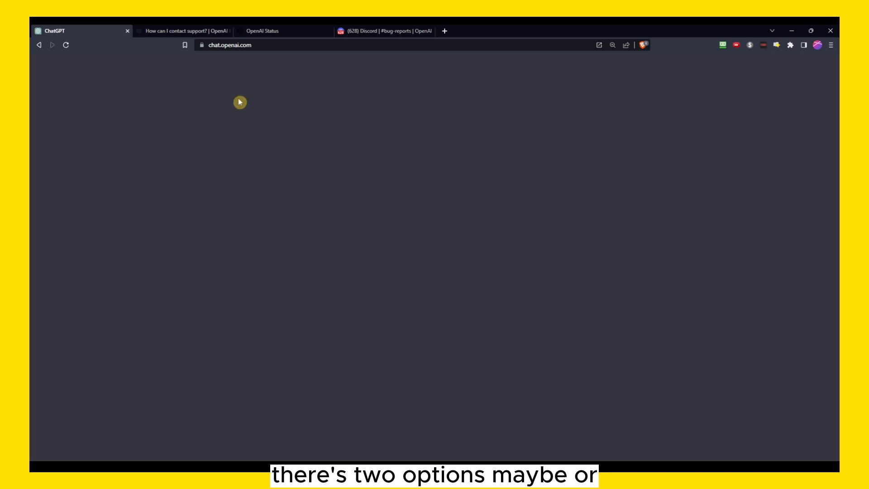
pyautogui.click(262, 31)
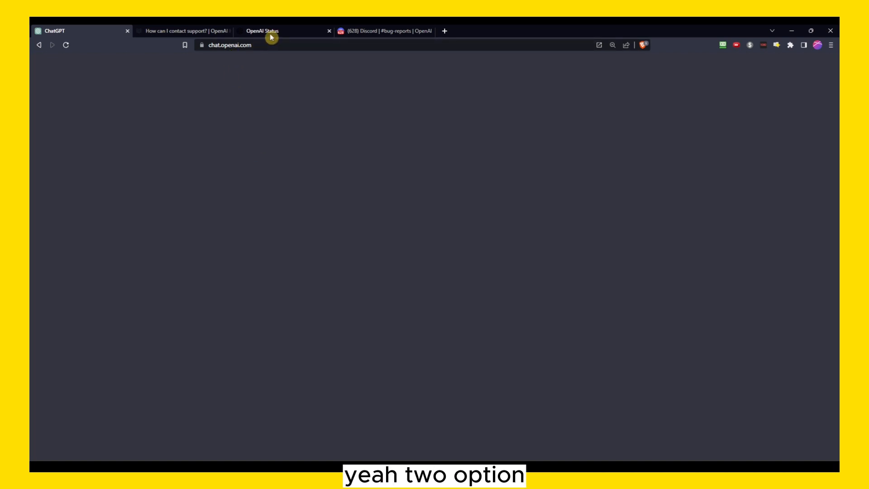
# Show the 'How can I contact support?' chat down to the 'Failed to get service status' report.
pyautogui.click(186, 31)
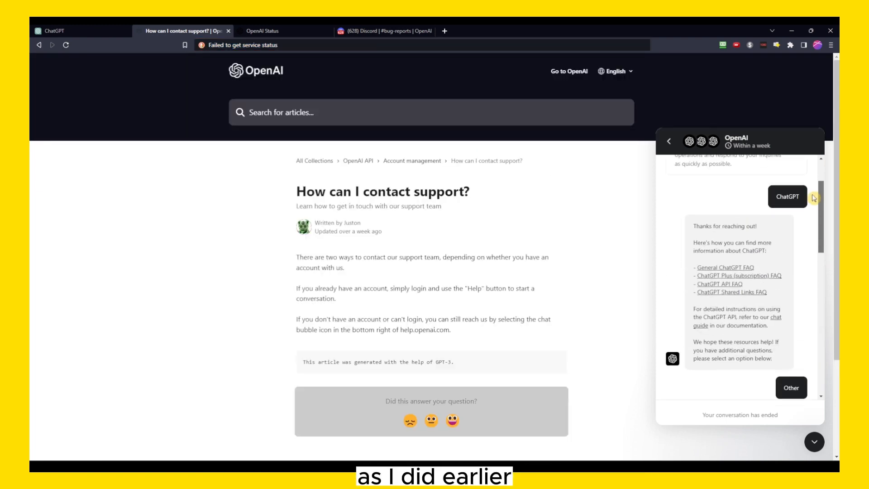
pyautogui.scroll(-3)
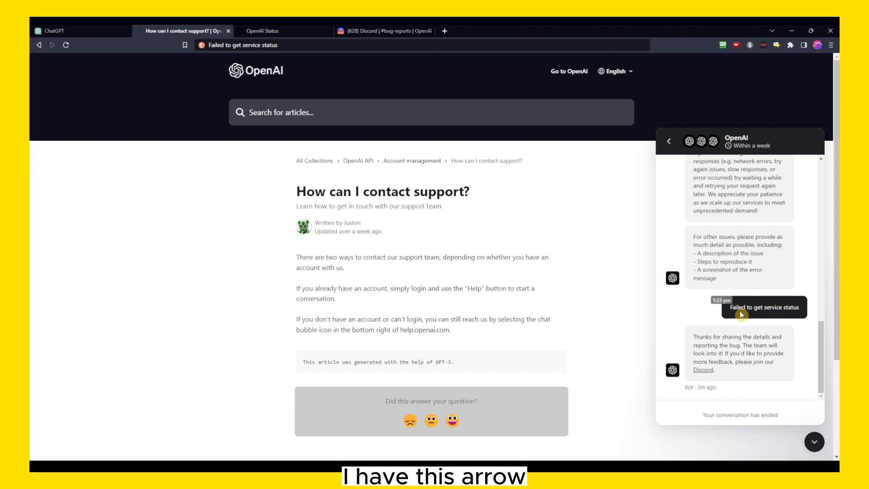
pyautogui.moveTo(742, 315)
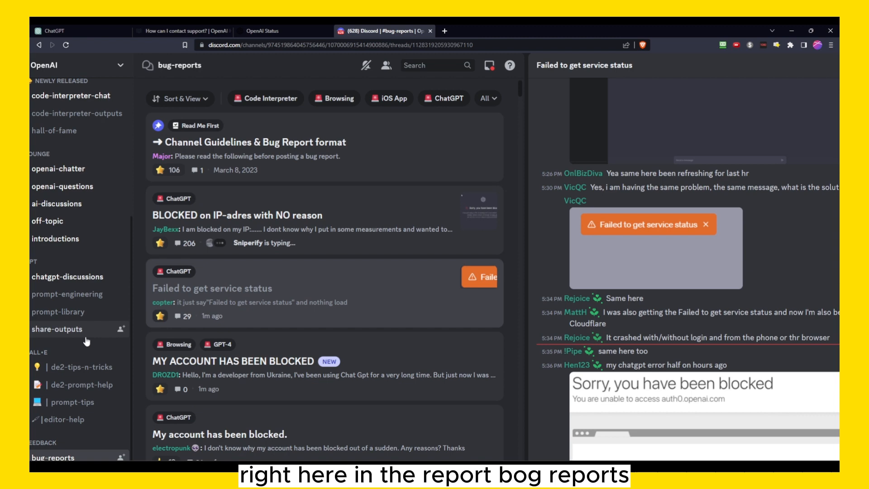
# Open the 'Failed to get service status' post in #bug-reports and read users' matching reports.
pyautogui.scroll(-3)
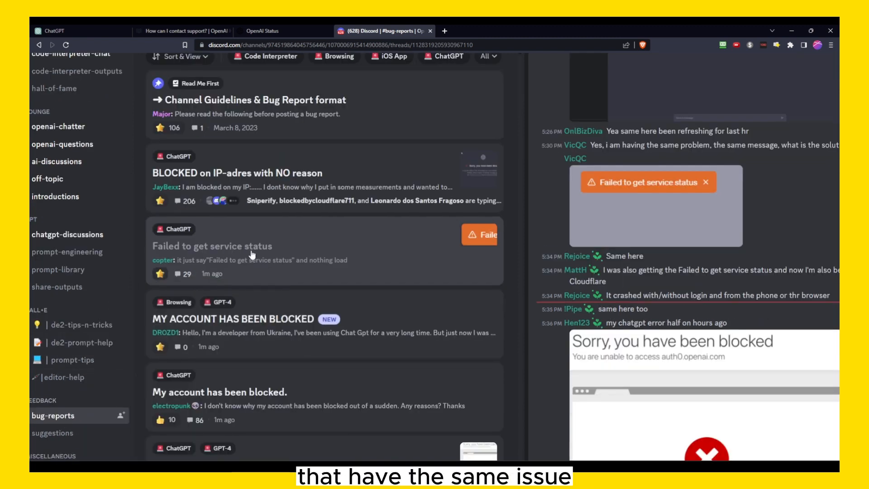
pyautogui.click(165, 406)
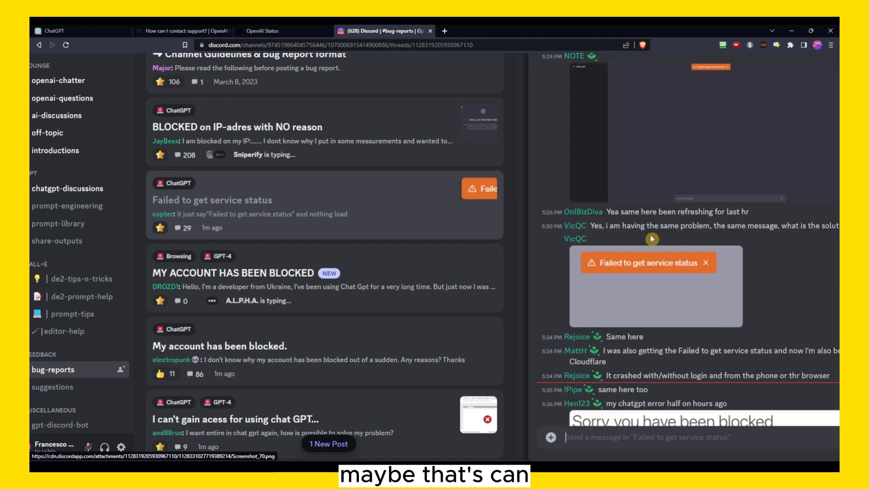
pyautogui.scroll(-3)
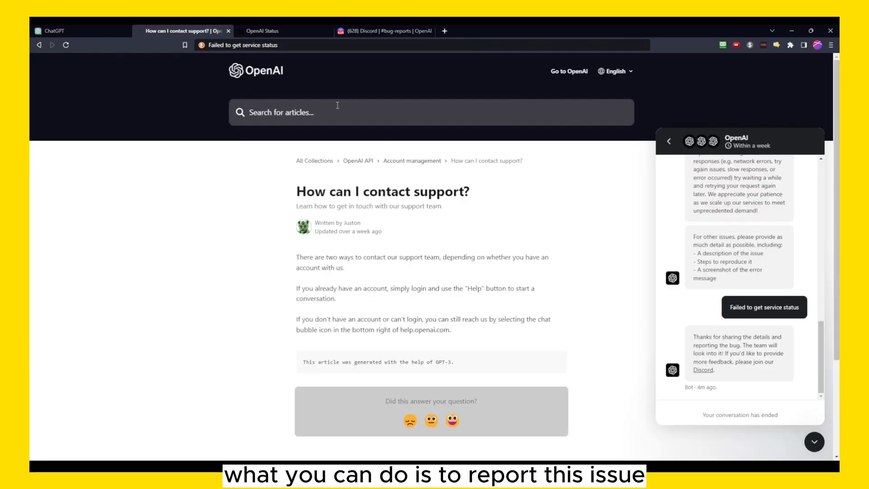
# Scroll the Help Center chat widget to the earlier 'Other' and 'No' replies.
pyautogui.scroll(-3)
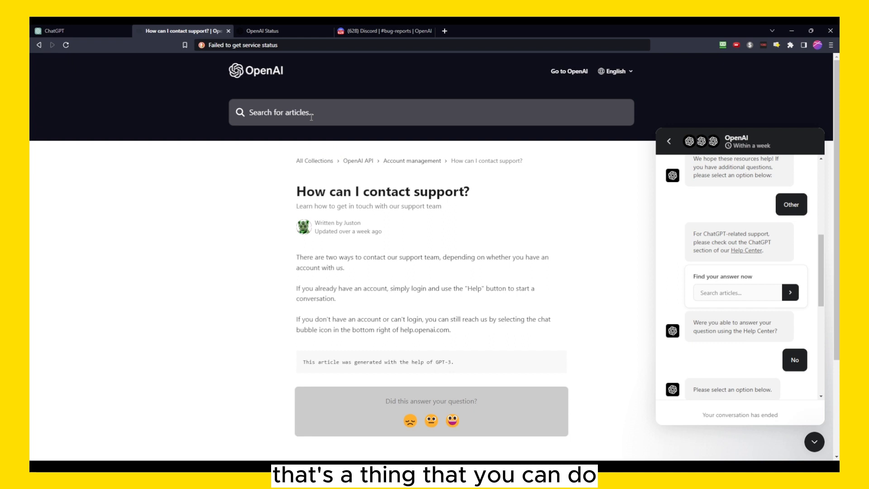
# Review OpenAI Status: all systems operational, resolved GPT-4 incident under Past Incidents.
pyautogui.click(266, 30)
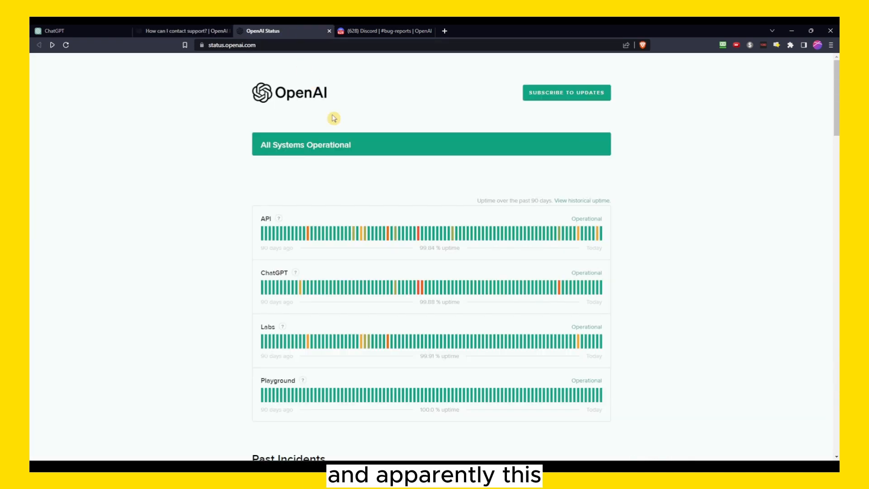
pyautogui.moveTo(288, 138)
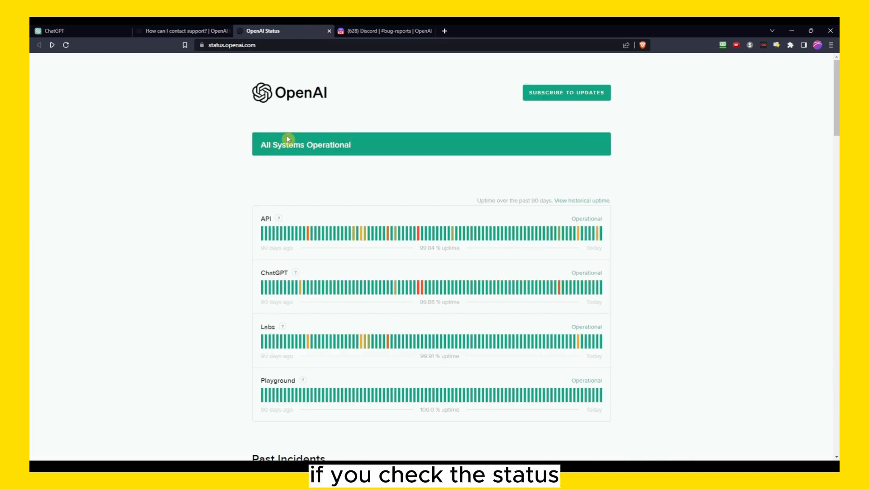
pyautogui.scroll(-3)
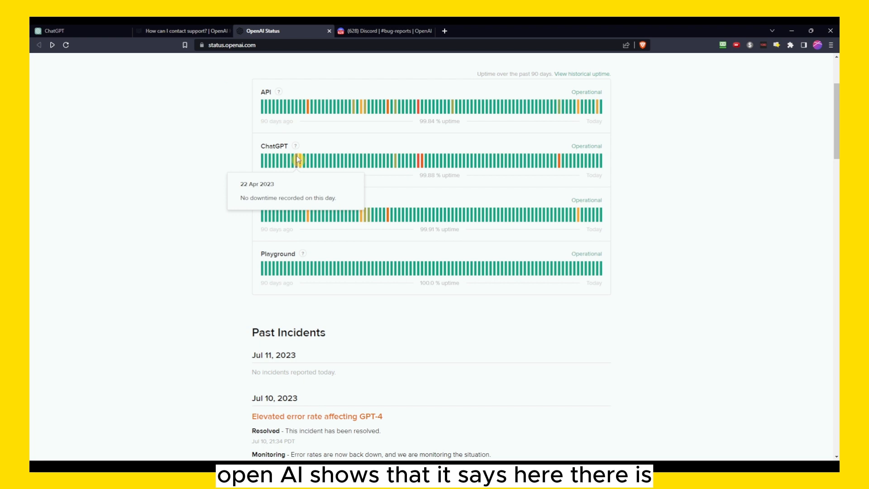
pyautogui.scroll(3)
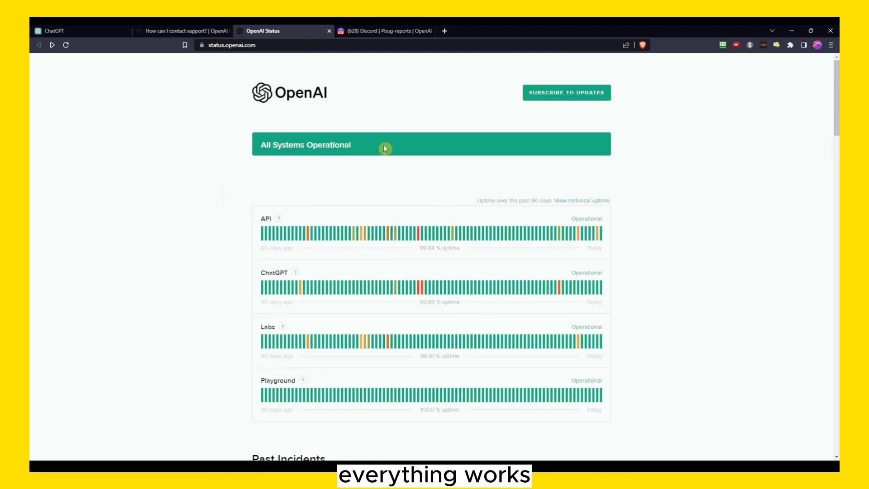
pyautogui.scroll(-3)
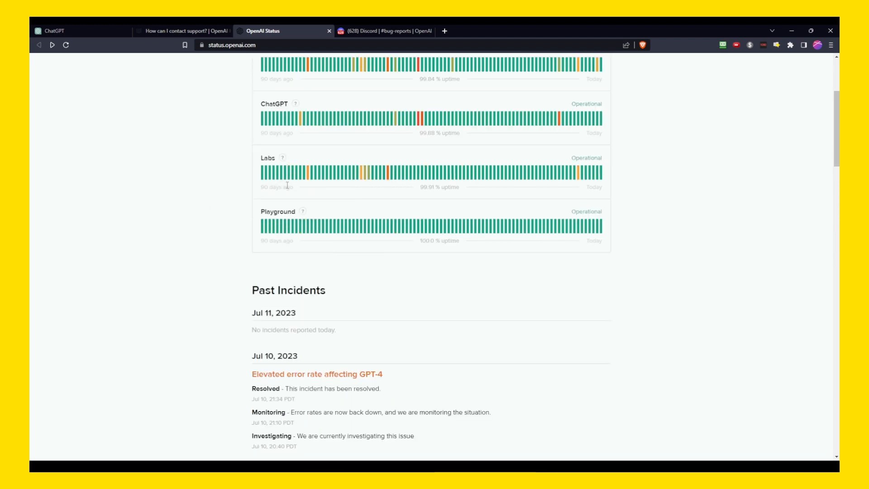
pyautogui.click(378, 31)
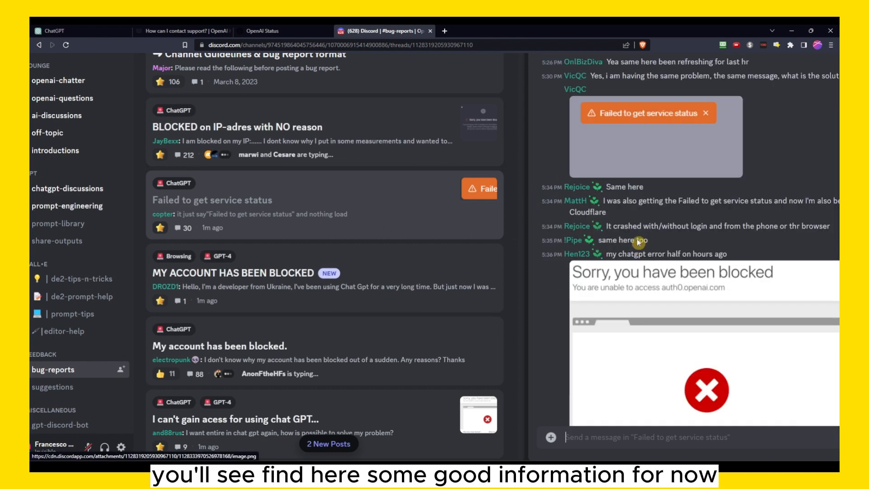
# Read more Discord replies reporting the same blocked error, then return to the support article.
pyautogui.scroll(-3)
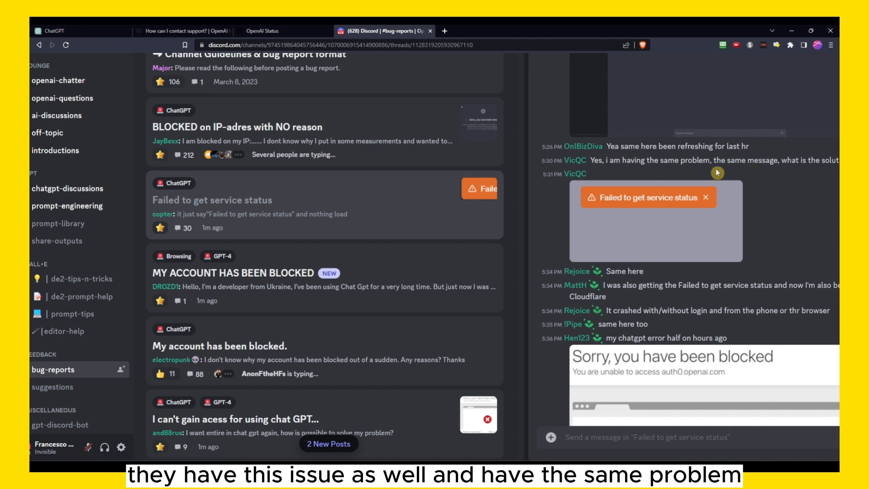
pyautogui.scroll(-3)
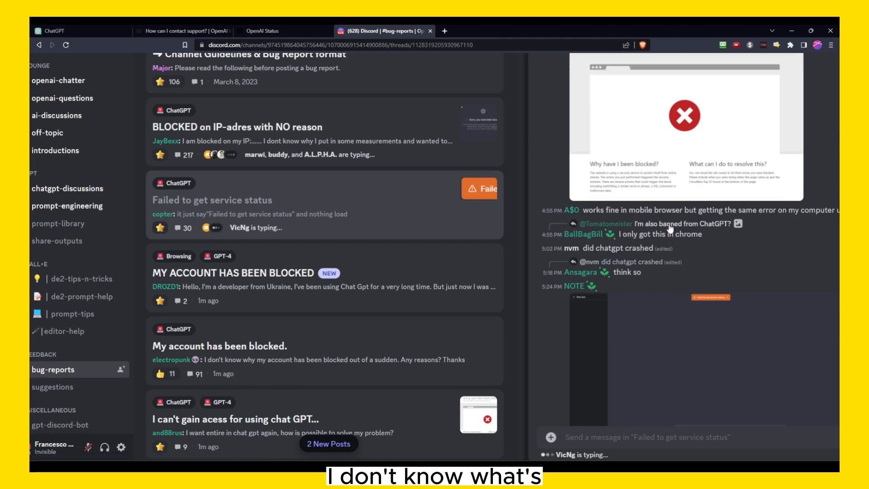
pyautogui.scroll(-3)
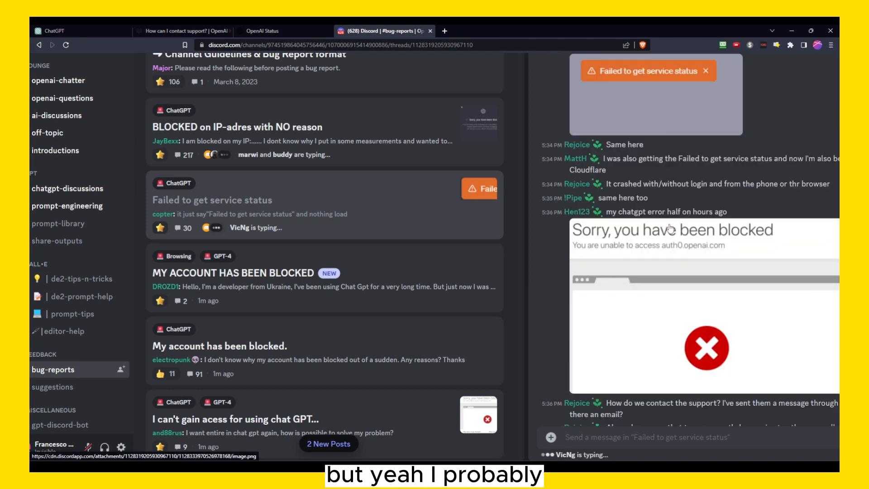
pyautogui.scroll(-3)
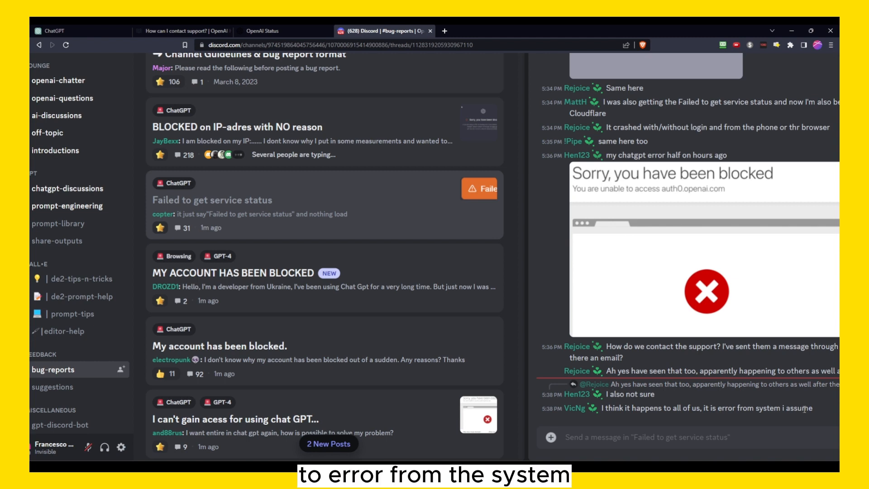
pyautogui.moveTo(697, 395)
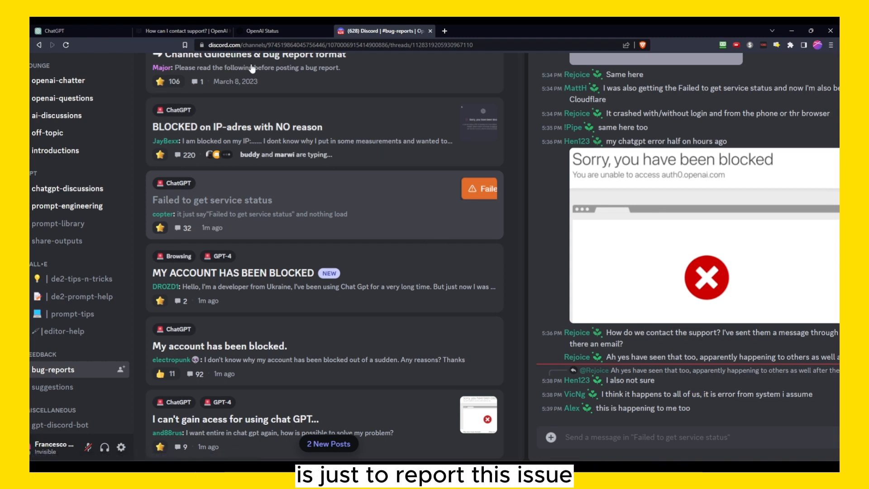
pyautogui.click(183, 30)
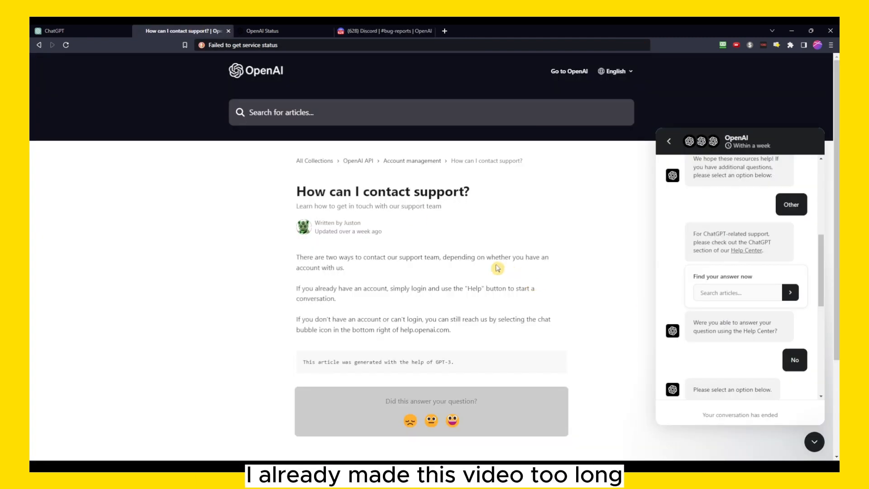